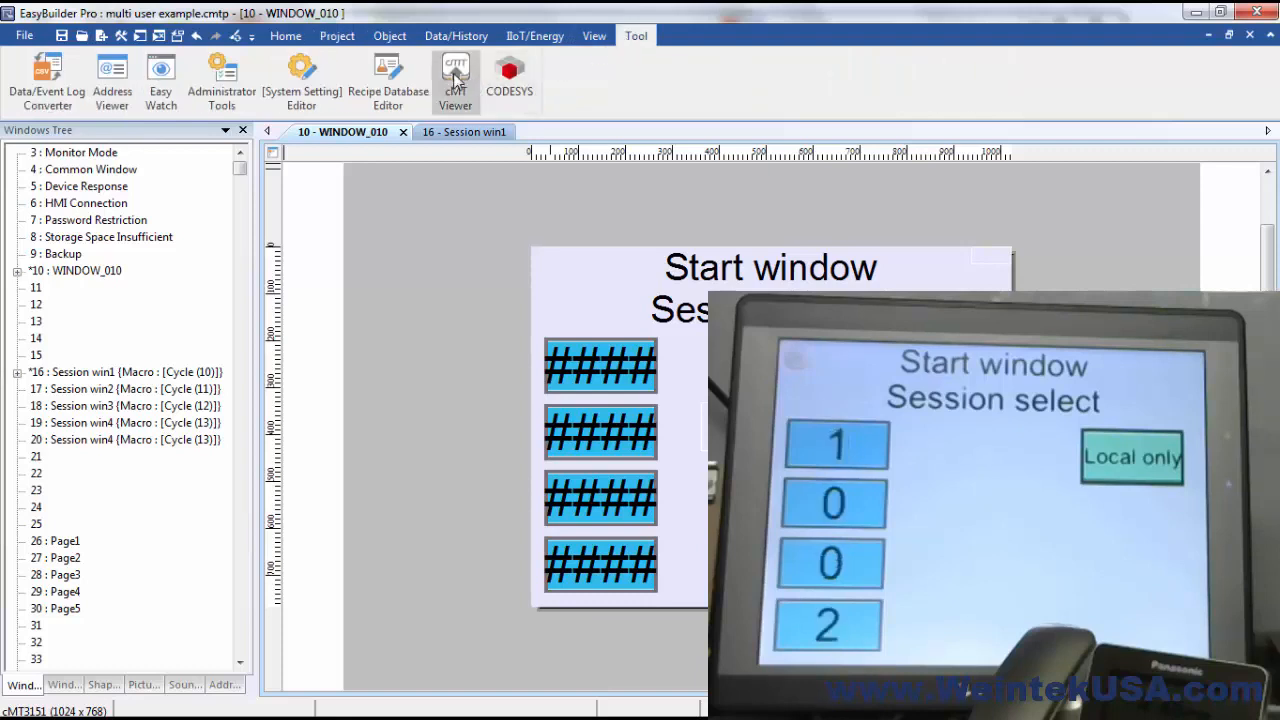
# Launch cMT Viewer from the Tool tab to show the project's Session select start window.
pyautogui.click(455, 75)
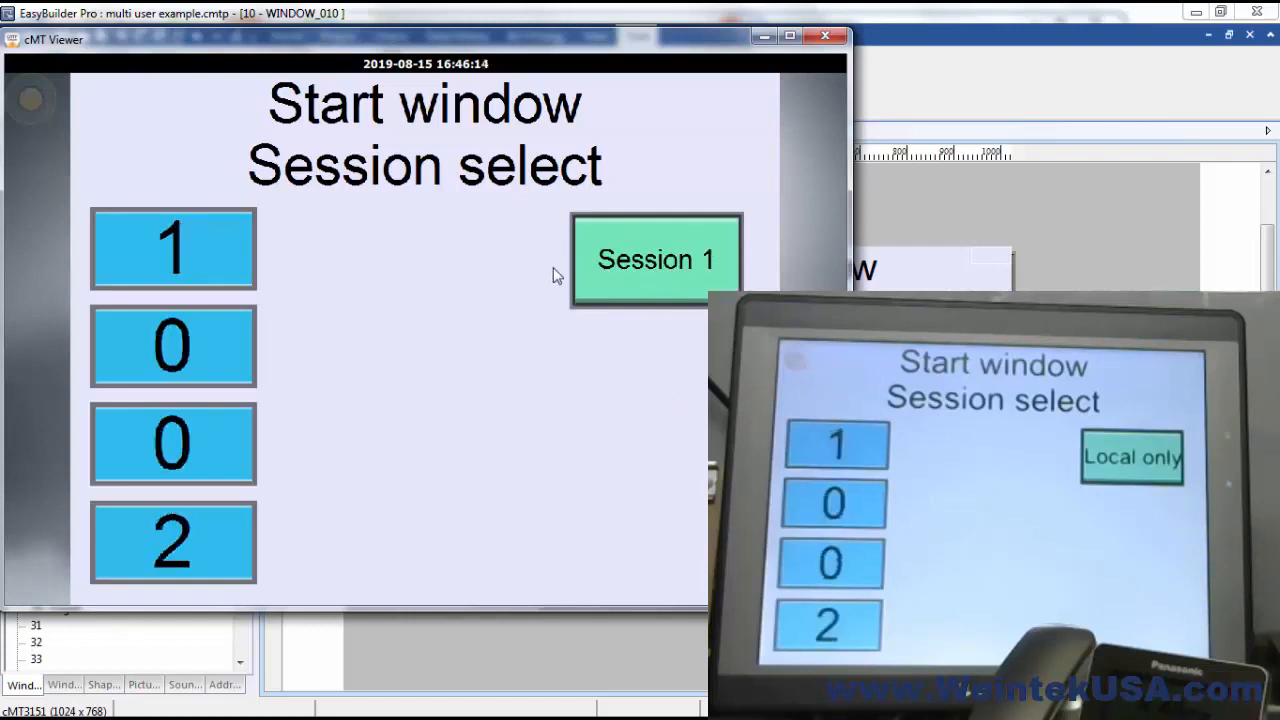
# Enter Session 1 in cMT Viewer, bringing up its Close, Open and Home buttons.
pyautogui.click(656, 259)
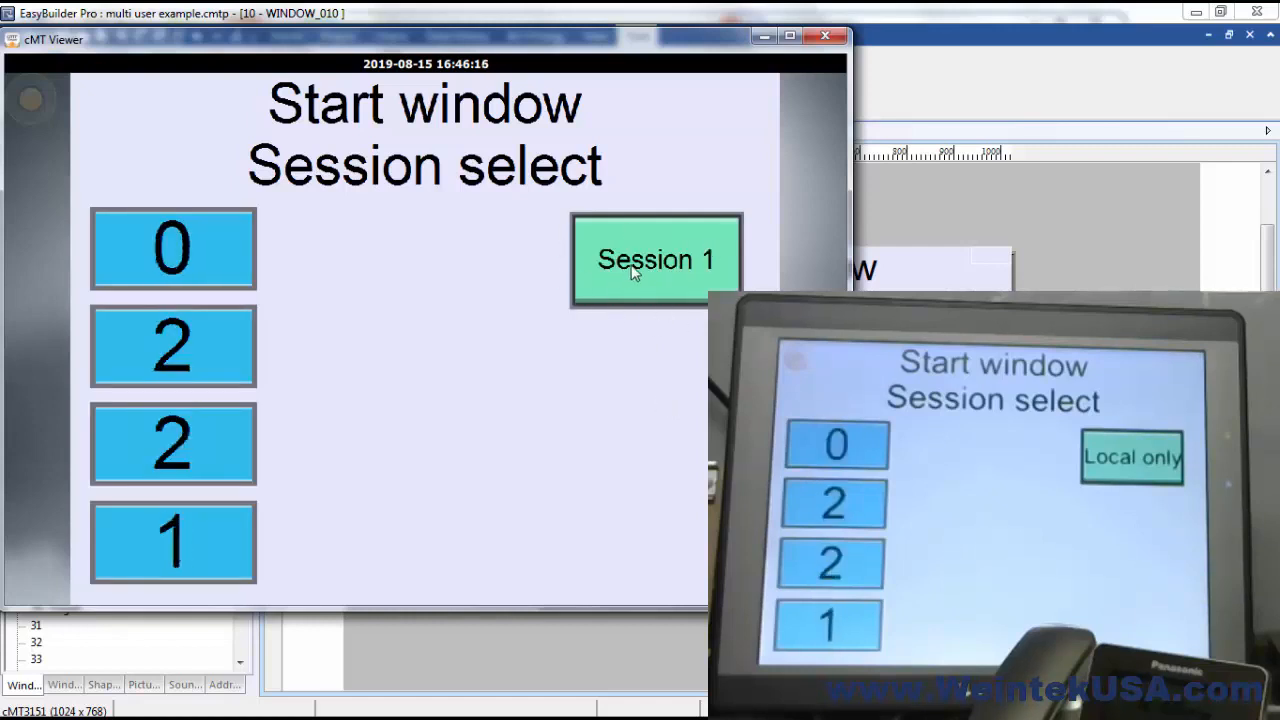
pyautogui.click(656, 259)
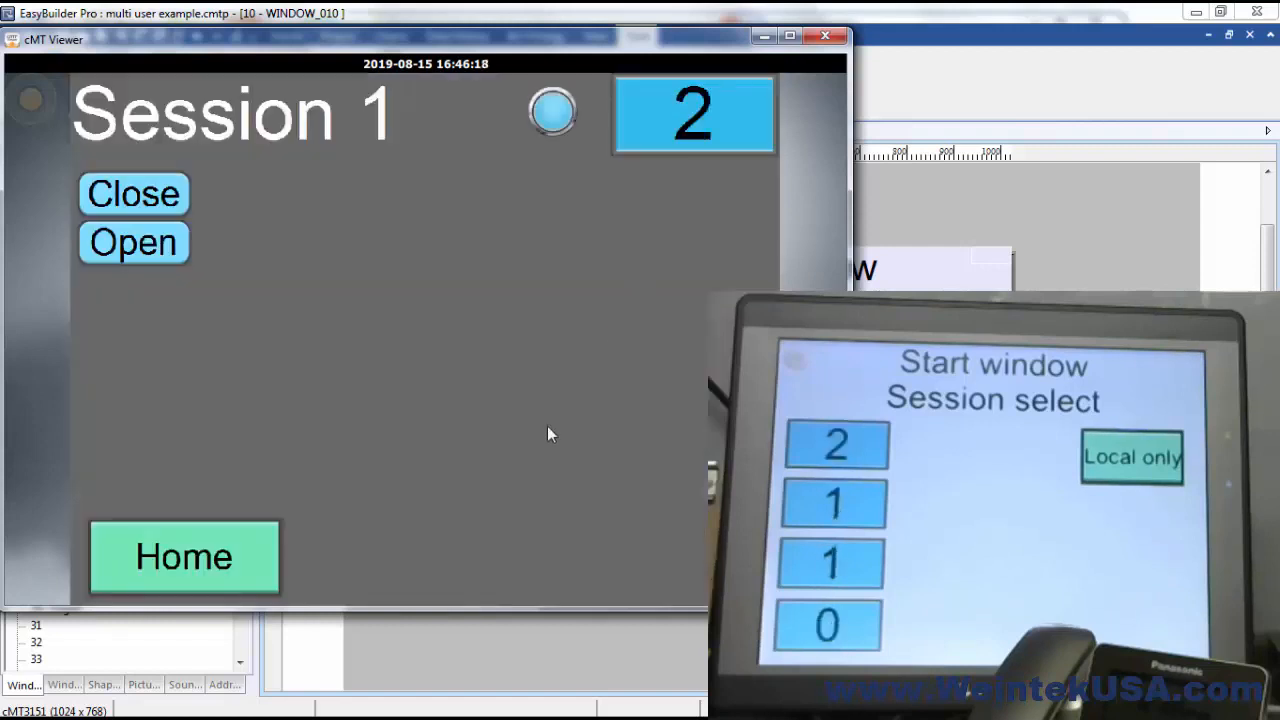